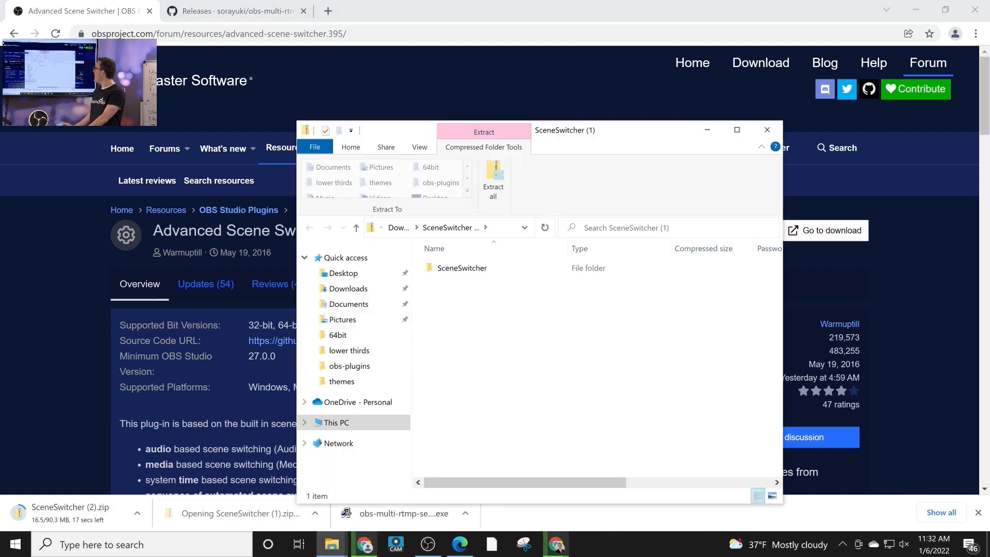
- Launch AdvancedSceneSwitcherSetup from SceneSwitcher.zip's Windows folder and get past the SmartScreen warning
{"action": "double_click", "coordinate": [461, 268]}
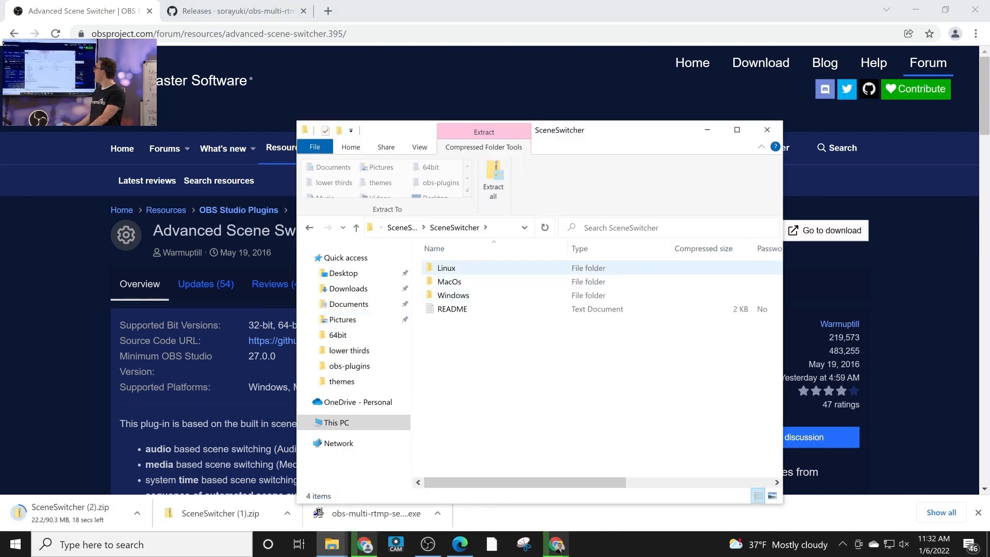
{"action": "double_click", "coordinate": [453, 295]}
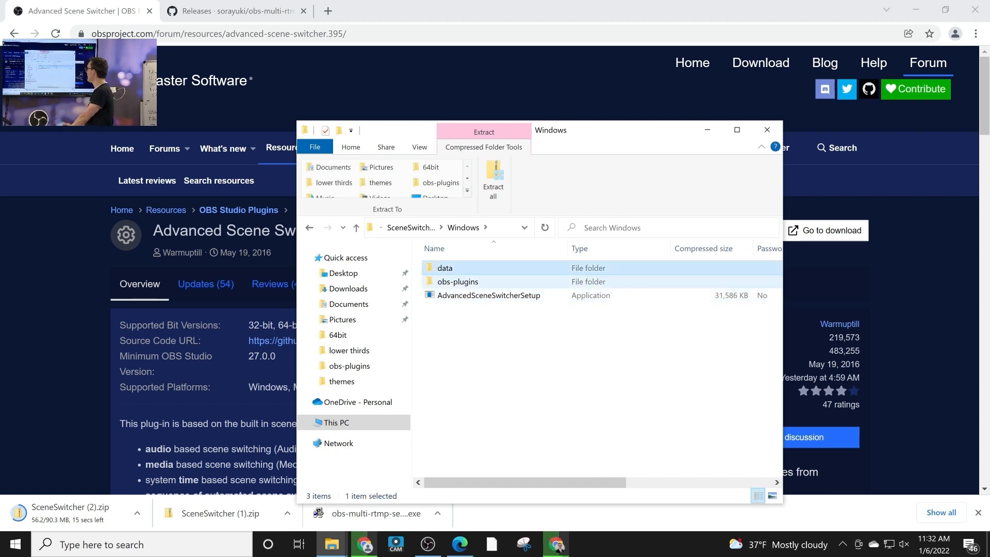
{"action": "double_click", "coordinate": [489, 295]}
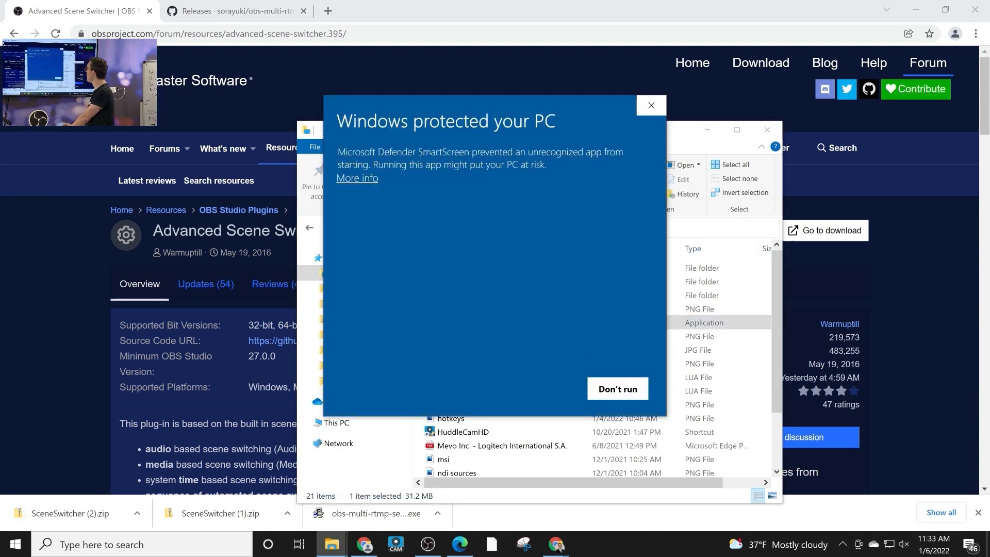
{"action": "left_click", "coordinate": [617, 388]}
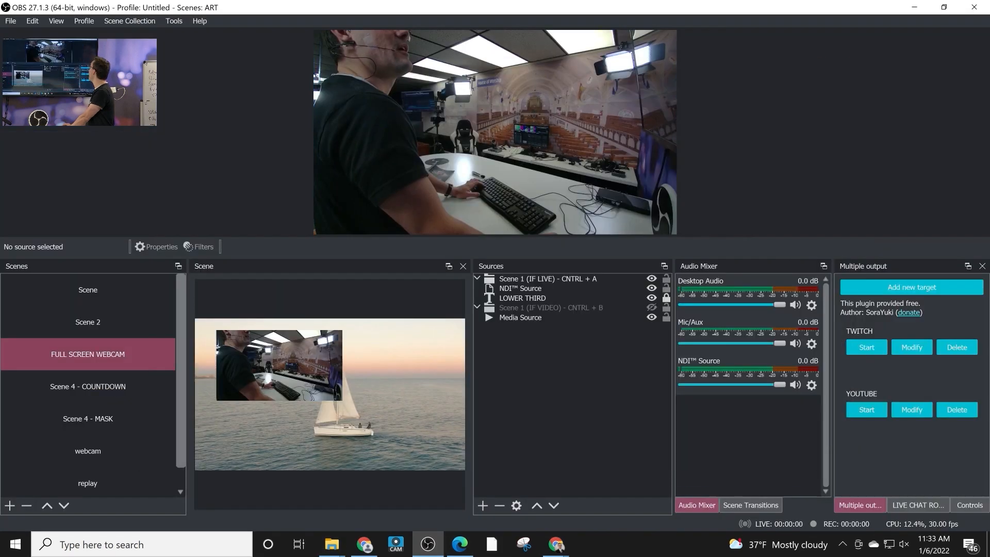
- Open the Advanced Scene Switcher 1.17 window from the Tools menu
{"action": "left_click", "coordinate": [173, 21]}
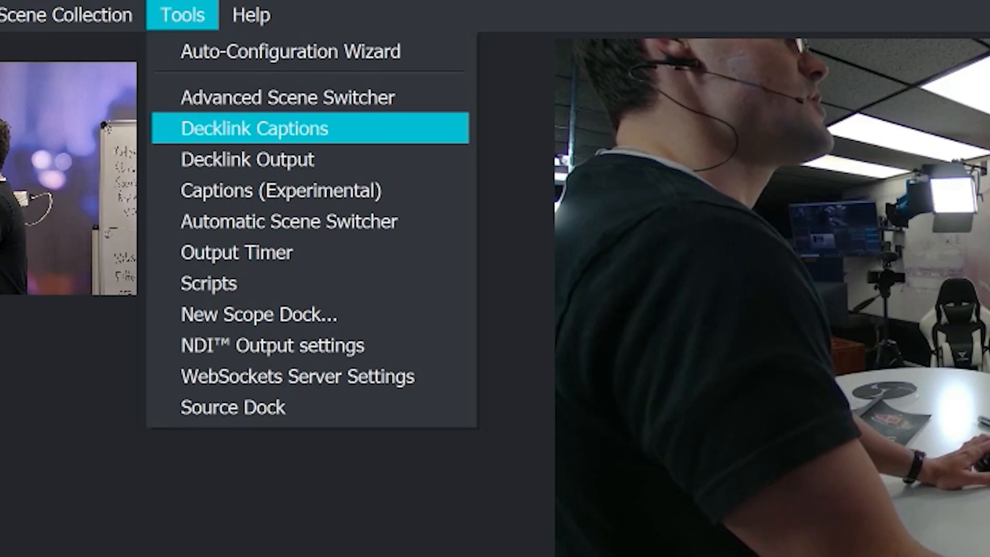
{"action": "mouse_move", "coordinate": [287, 97]}
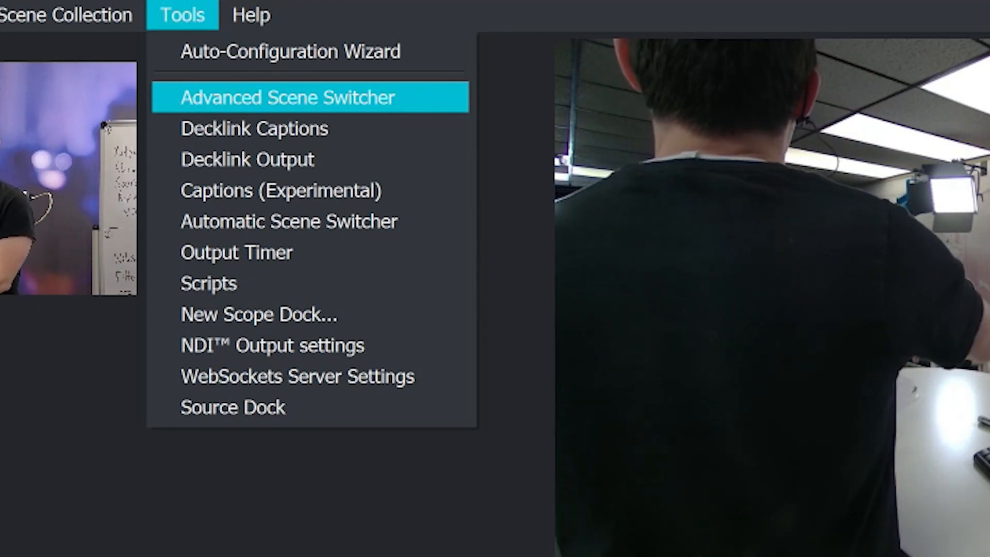
{"action": "left_click", "coordinate": [287, 97]}
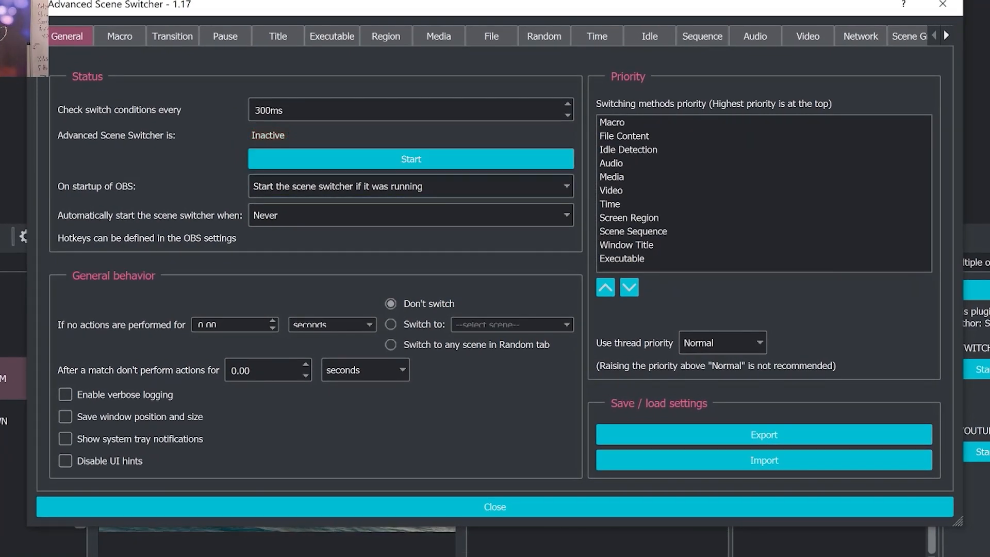
- Browse the Transition, Macro, Sequence and Pause pages of the Advanced Scene Switcher
{"action": "left_click", "coordinate": [172, 36]}
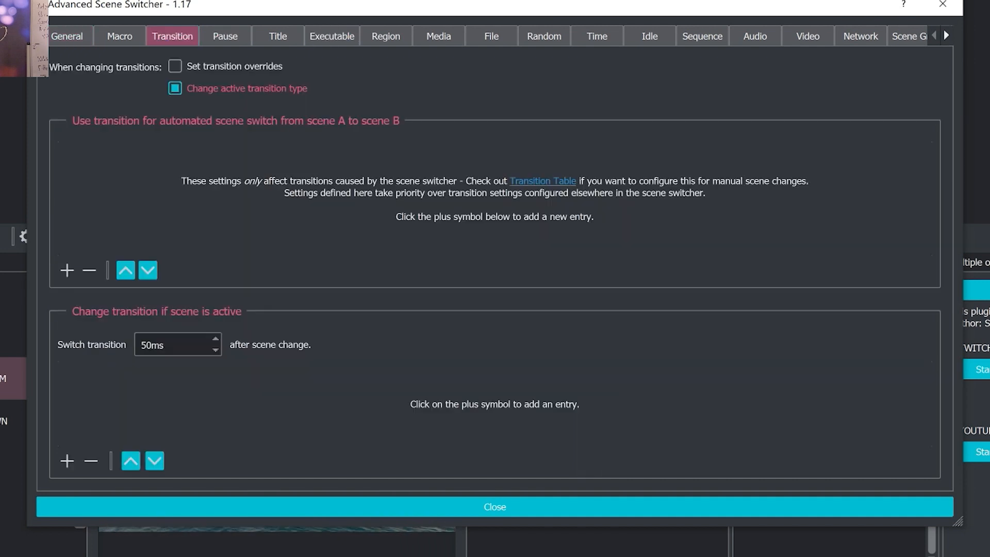
{"action": "left_click", "coordinate": [120, 36]}
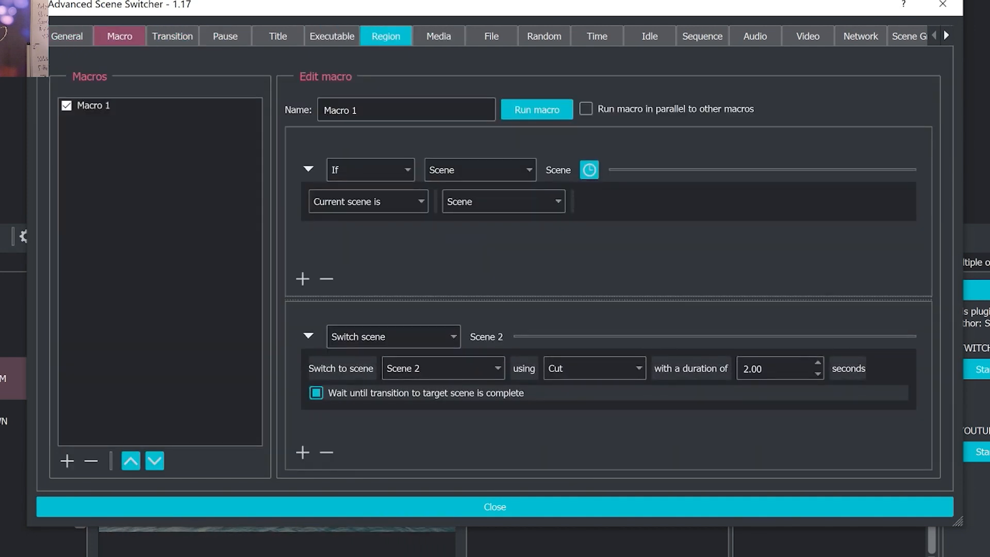
{"action": "left_click", "coordinate": [491, 36]}
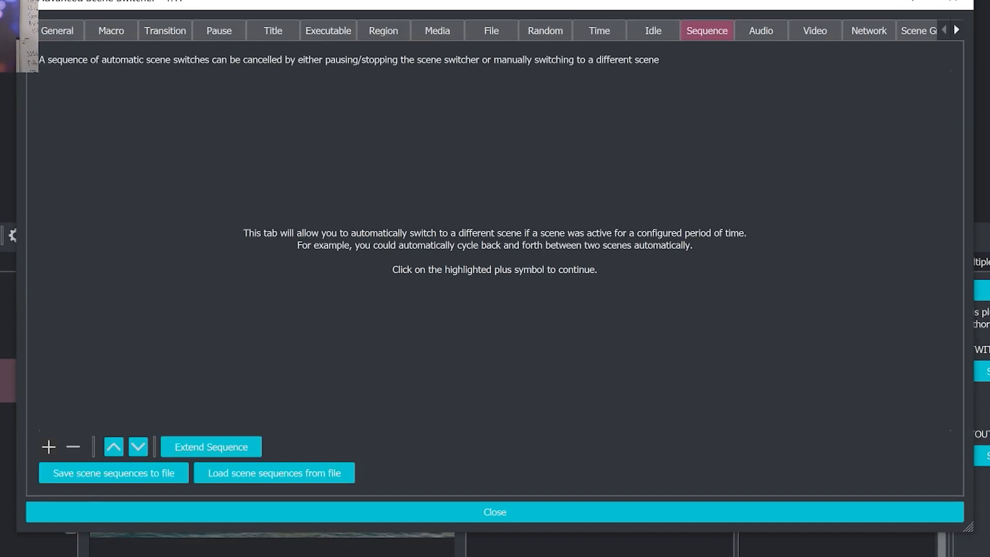
{"action": "left_click", "coordinate": [218, 29]}
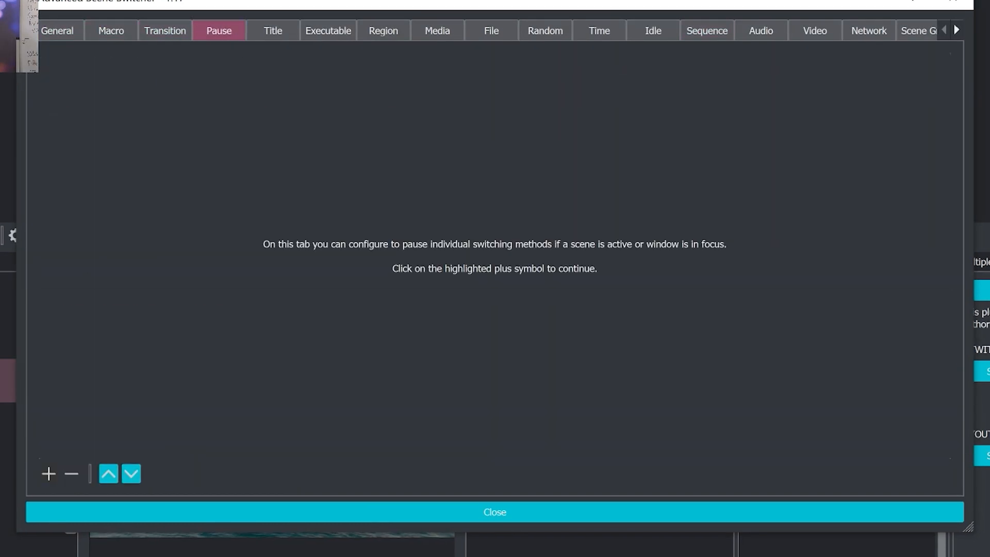
{"action": "left_click", "coordinate": [705, 30]}
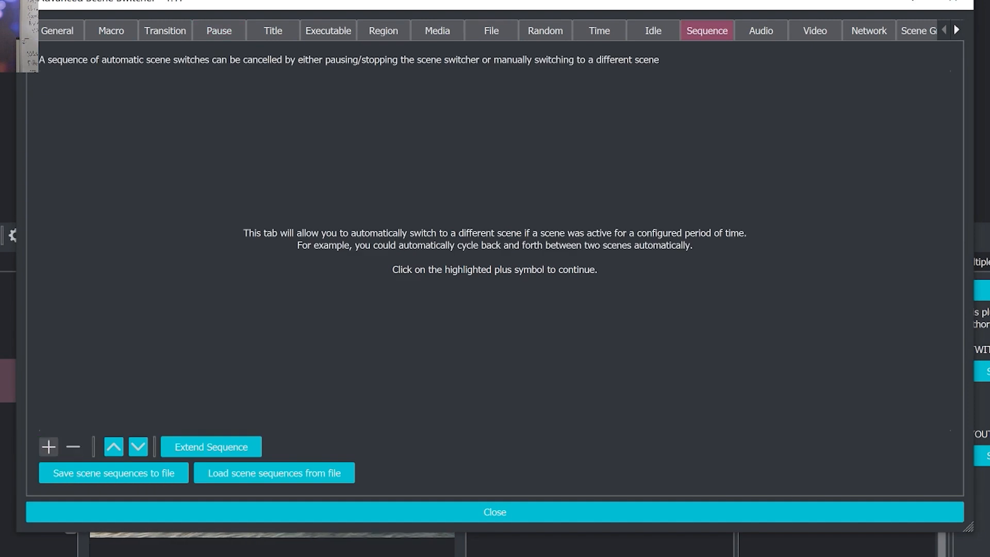
- Add a scene sequence entry starting from the Countdown scene
{"action": "left_click", "coordinate": [48, 447]}
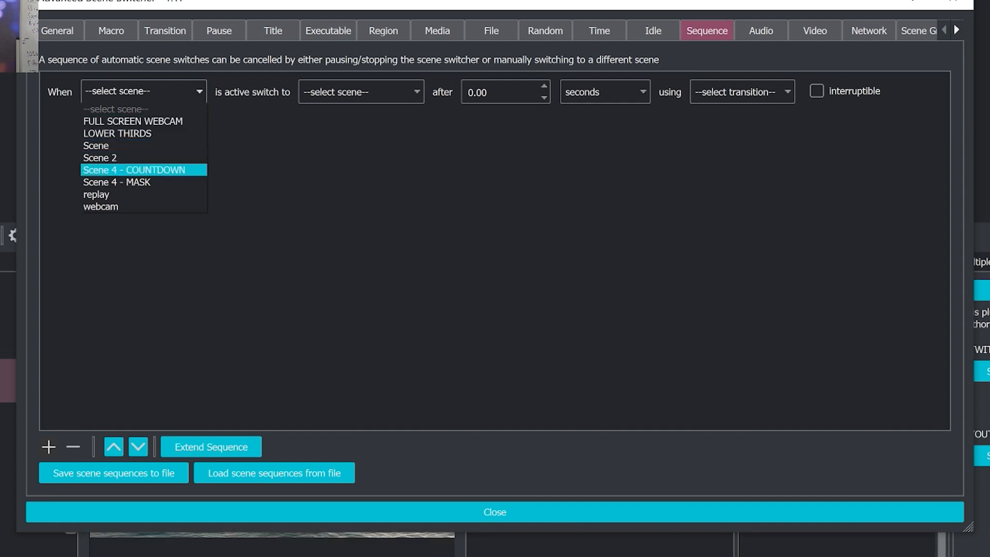
{"action": "left_click", "coordinate": [133, 169]}
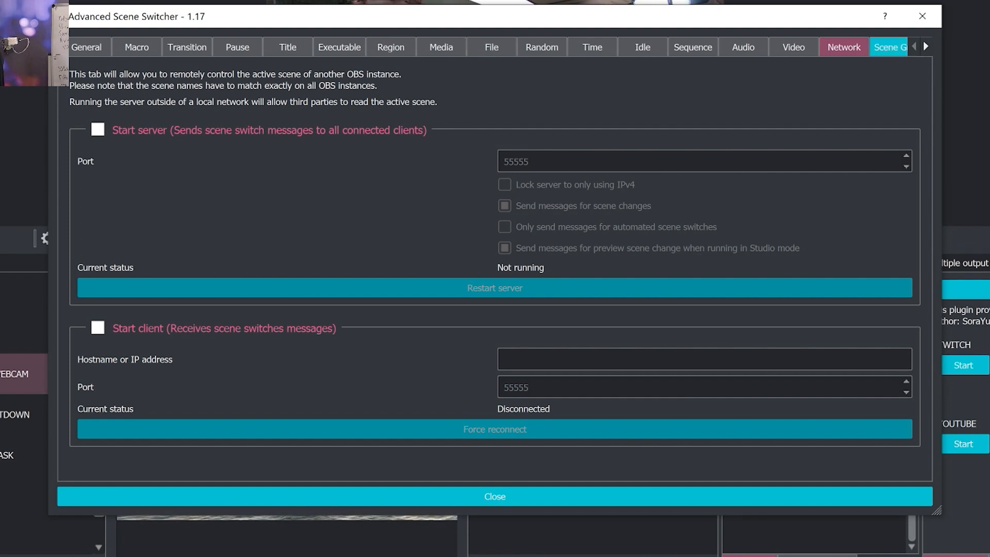
- Scroll the feature tabs and return to the empty scene Sequence page after a look at Pause
{"action": "left_click", "coordinate": [925, 46]}
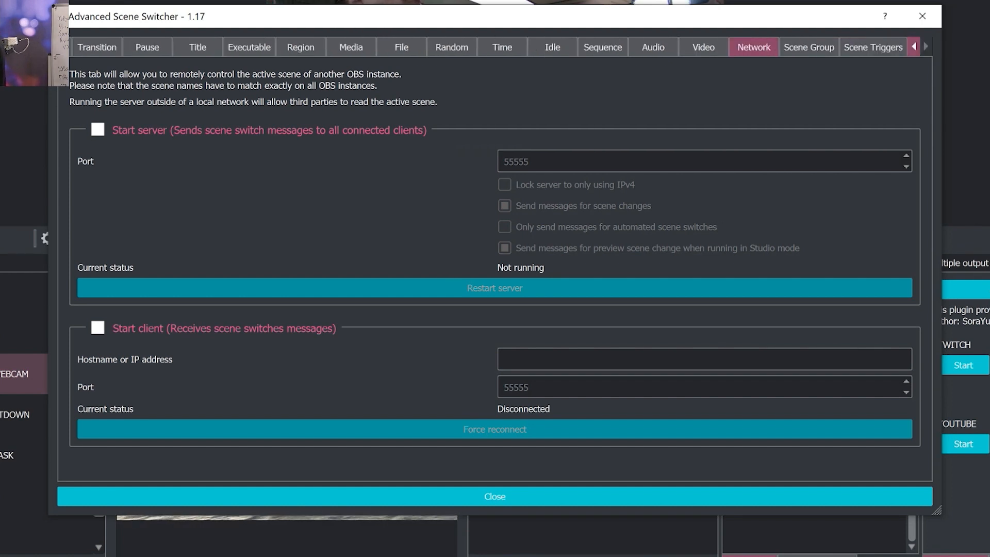
{"action": "left_click", "coordinate": [915, 47]}
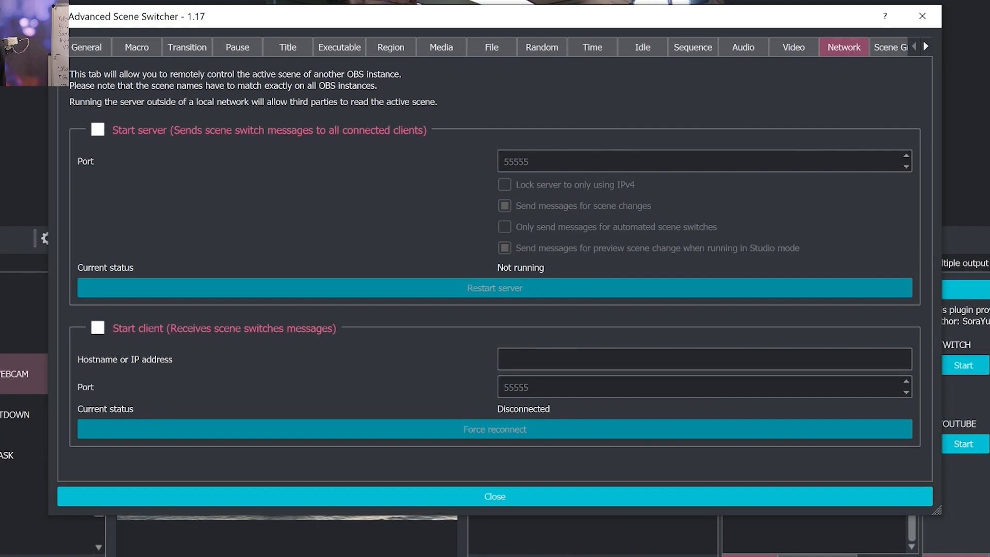
{"action": "left_click", "coordinate": [692, 47]}
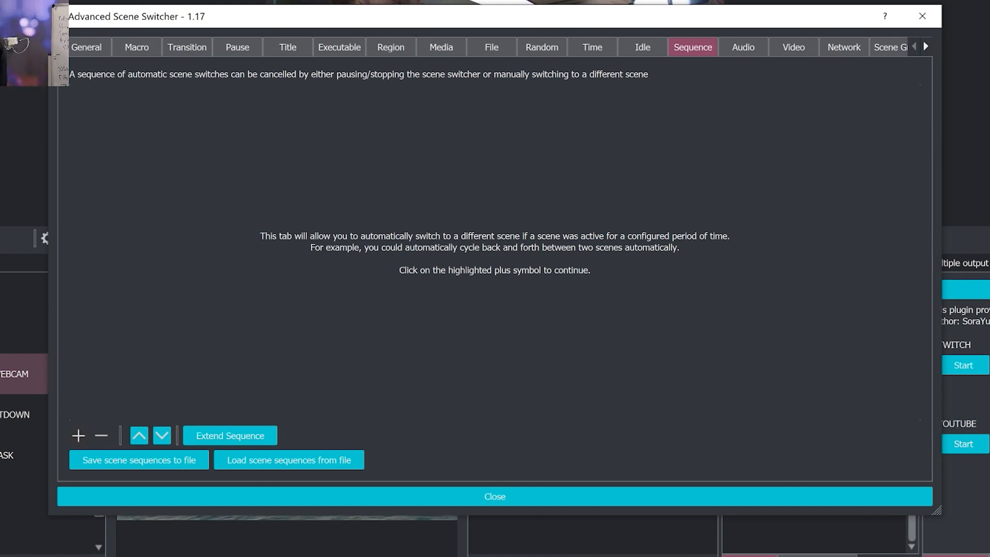
{"action": "left_click", "coordinate": [87, 46]}
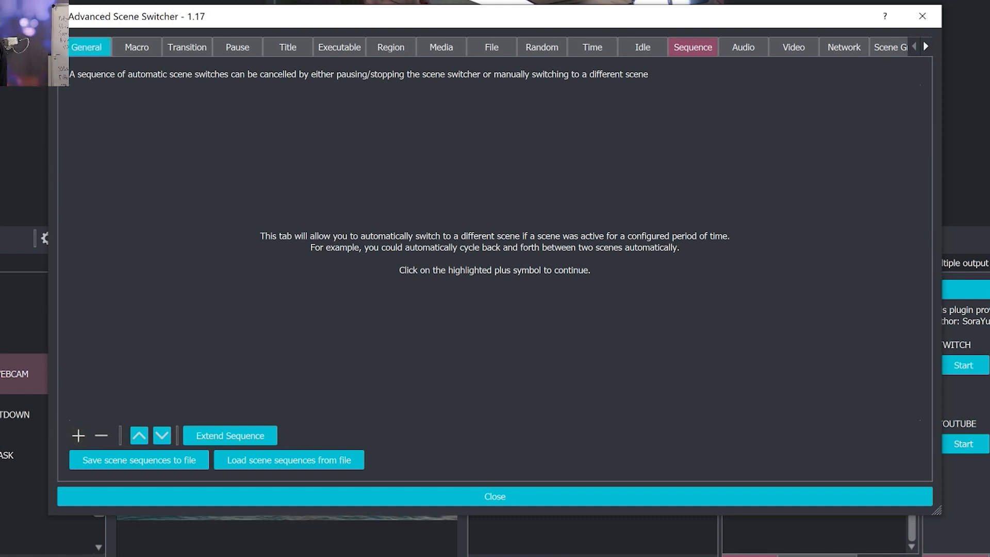
{"action": "left_click", "coordinate": [237, 47]}
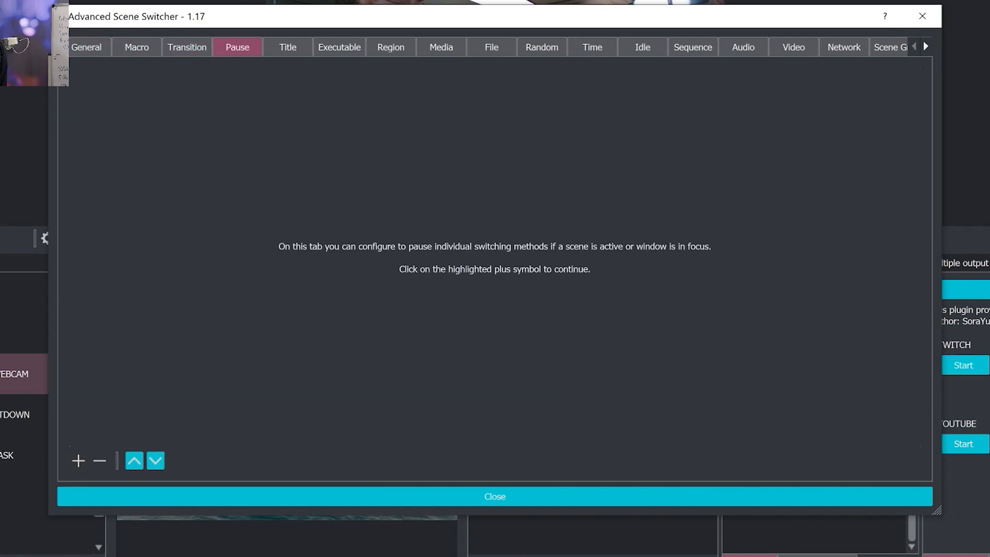
{"action": "left_click", "coordinate": [692, 46]}
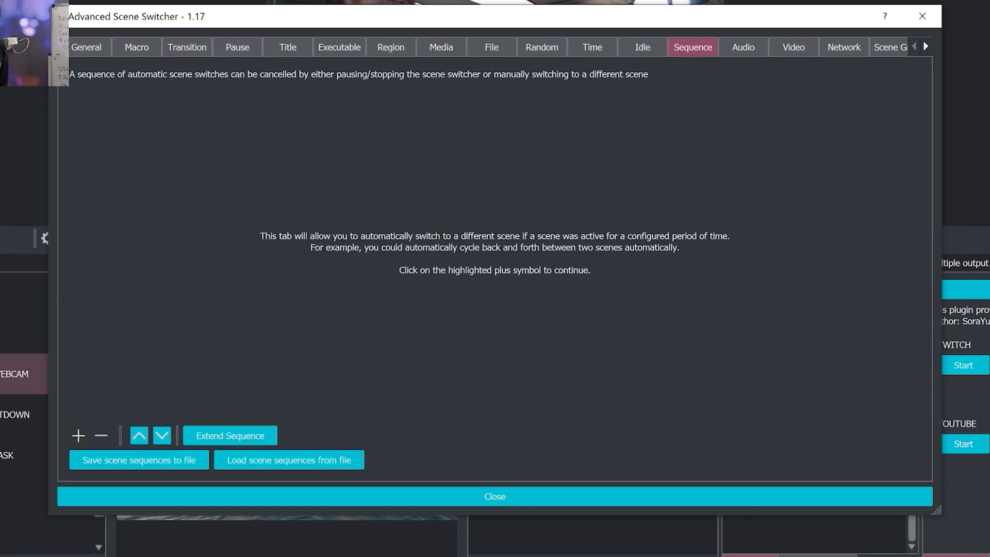
- Add a sequence entry from Scene 4 - COUNTDOWN to FULL SCREEN WEBCAM
{"action": "left_click", "coordinate": [77, 436]}
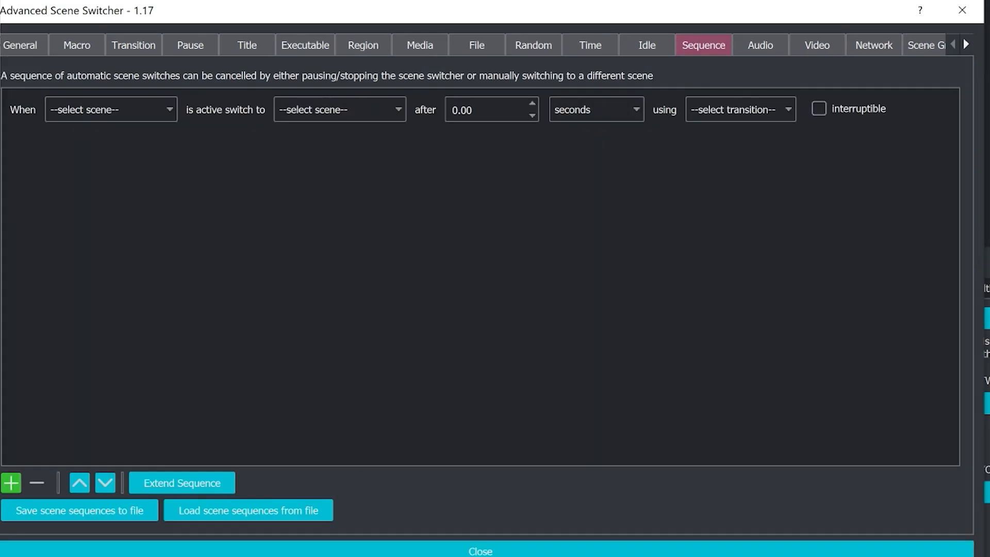
{"action": "left_click", "coordinate": [110, 109]}
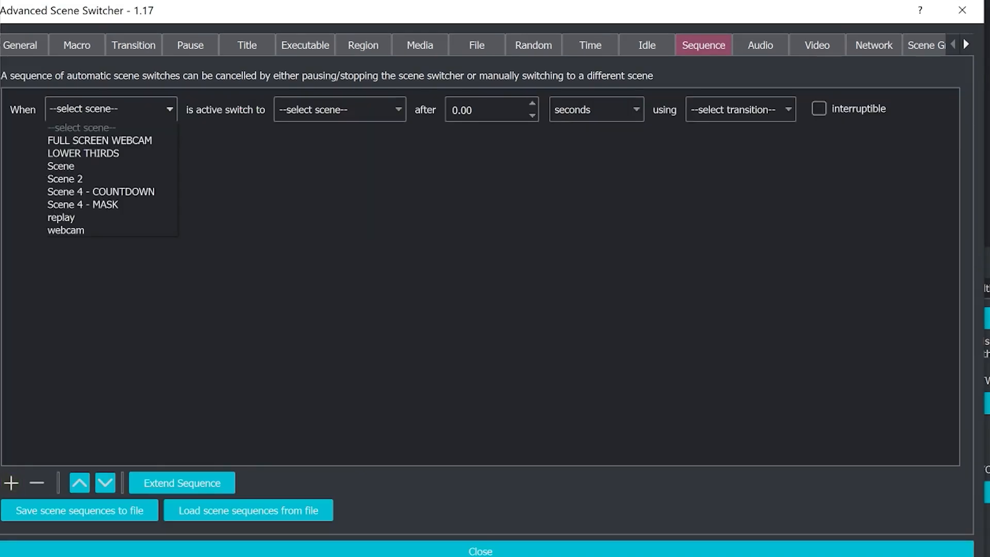
{"action": "left_click", "coordinate": [100, 192]}
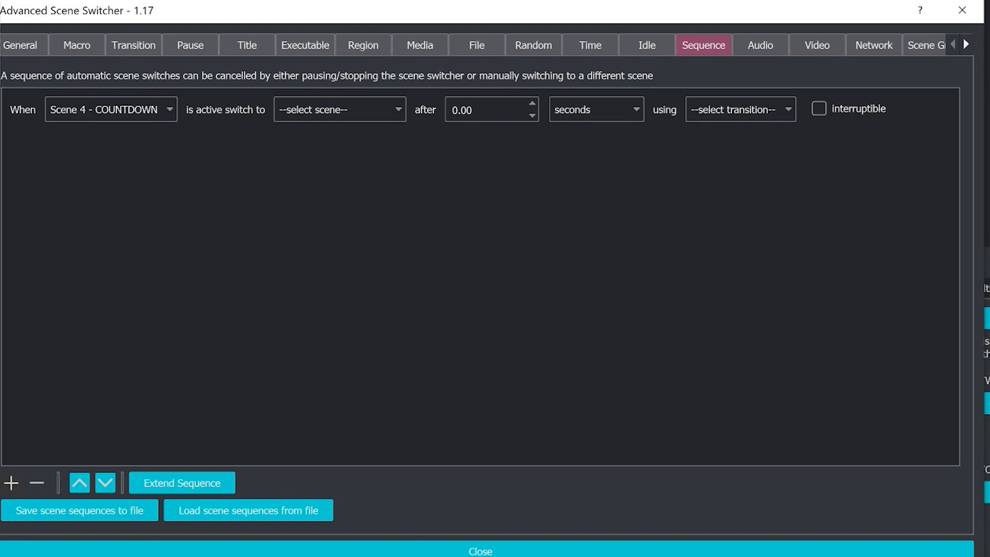
{"action": "left_click", "coordinate": [340, 109]}
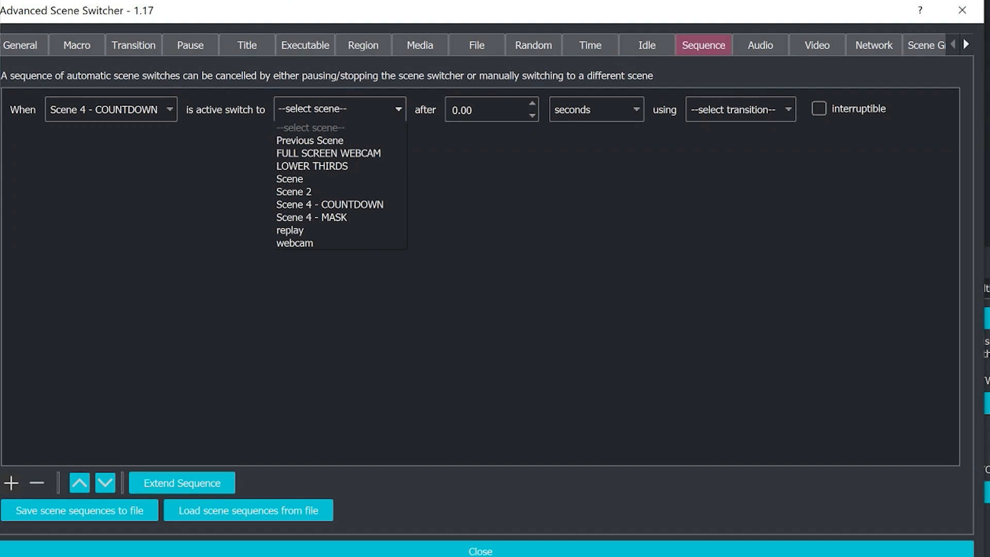
{"action": "left_click", "coordinate": [328, 153]}
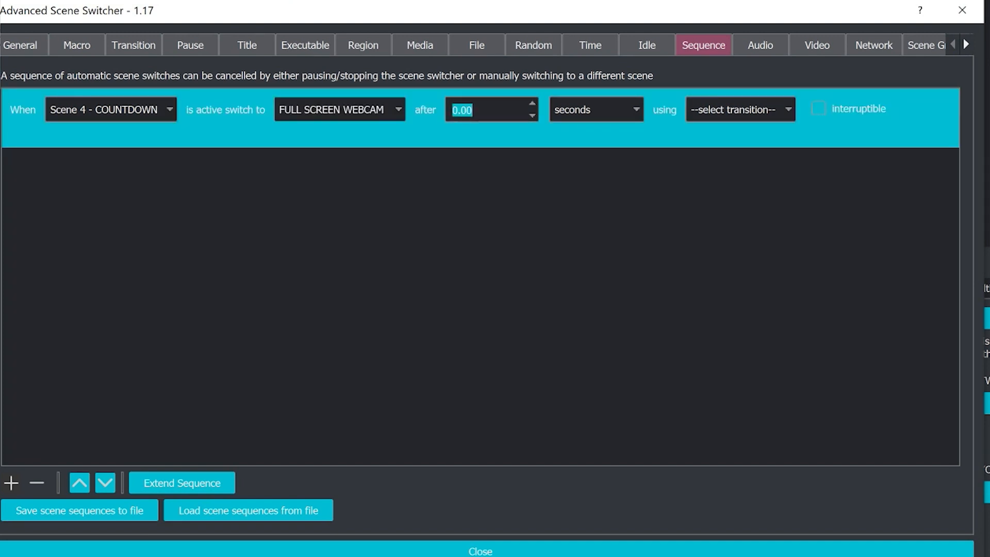
- Set the sequence delay to 5.00 seconds with a Fade transition
{"action": "type", "text": "5.00"}
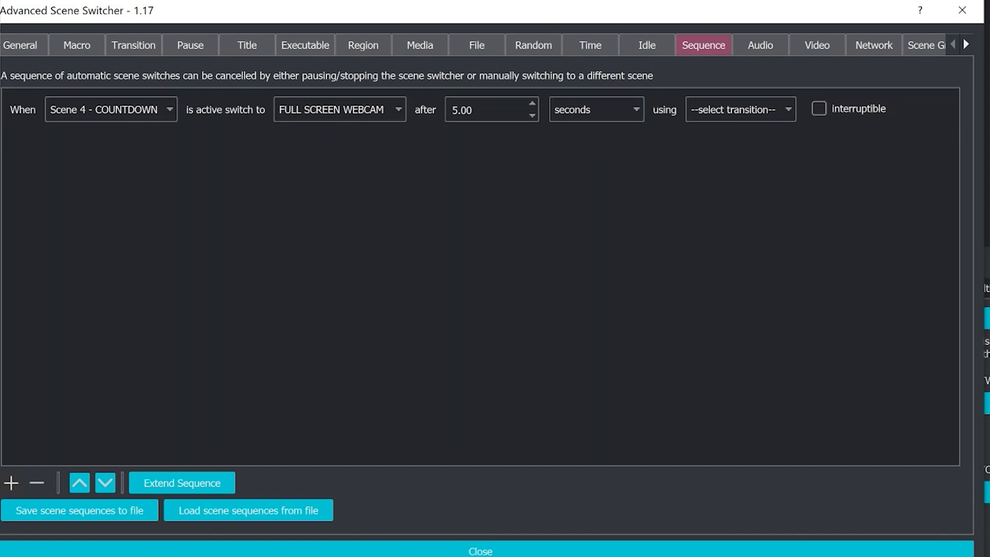
{"action": "left_click", "coordinate": [741, 109]}
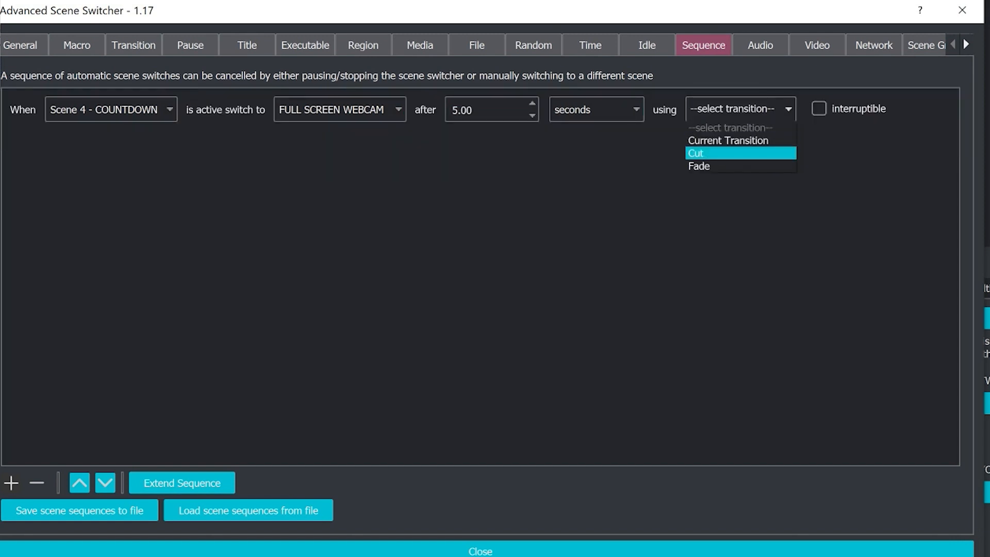
{"action": "left_click", "coordinate": [698, 166]}
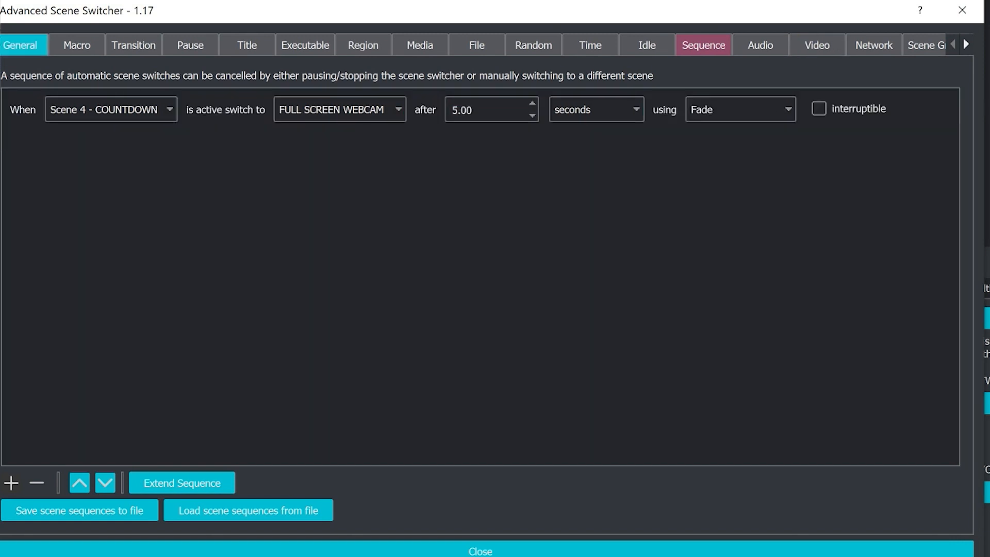
- Start the Advanced Scene Switcher from the General page and confirm the Countdown sequence entry
{"action": "left_click", "coordinate": [20, 45]}
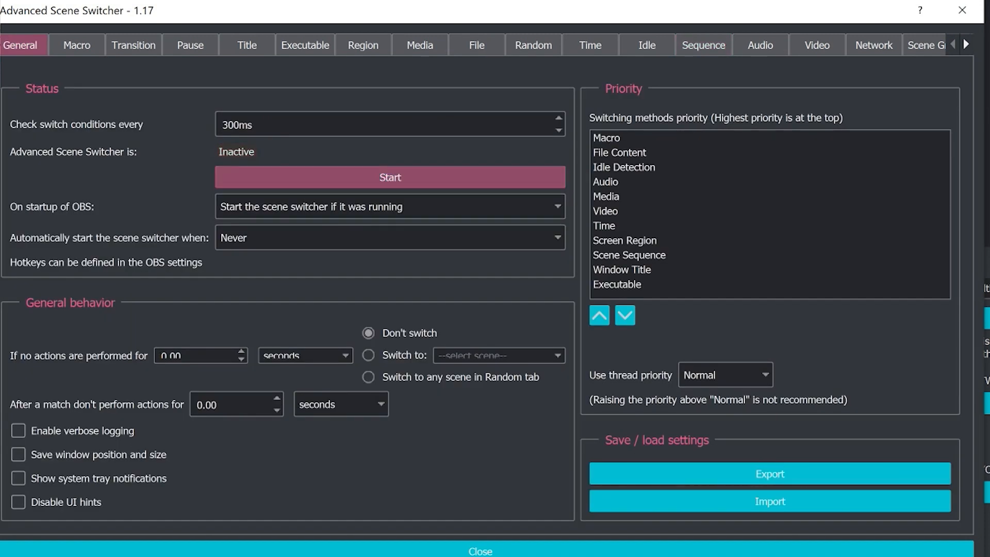
{"action": "left_click", "coordinate": [389, 177]}
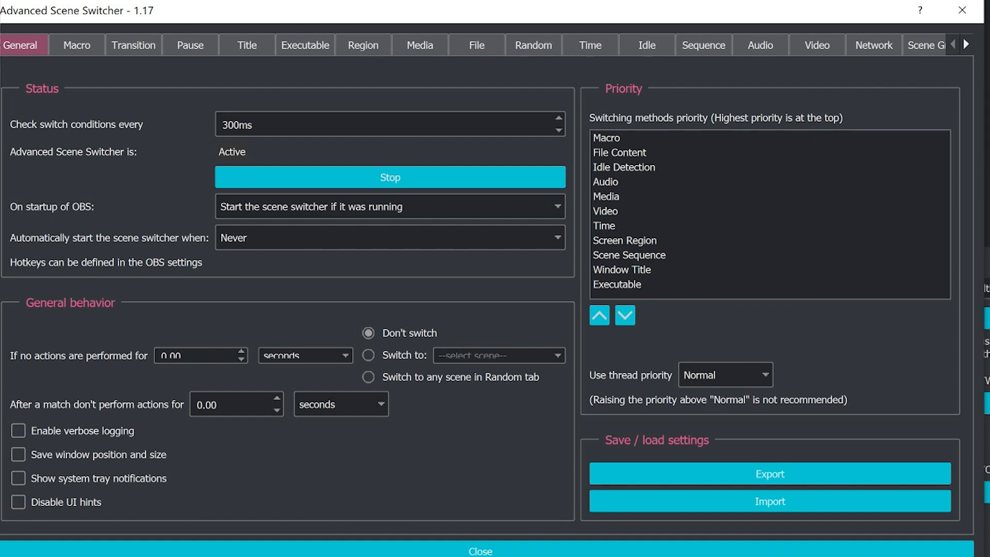
{"action": "left_click", "coordinate": [702, 44]}
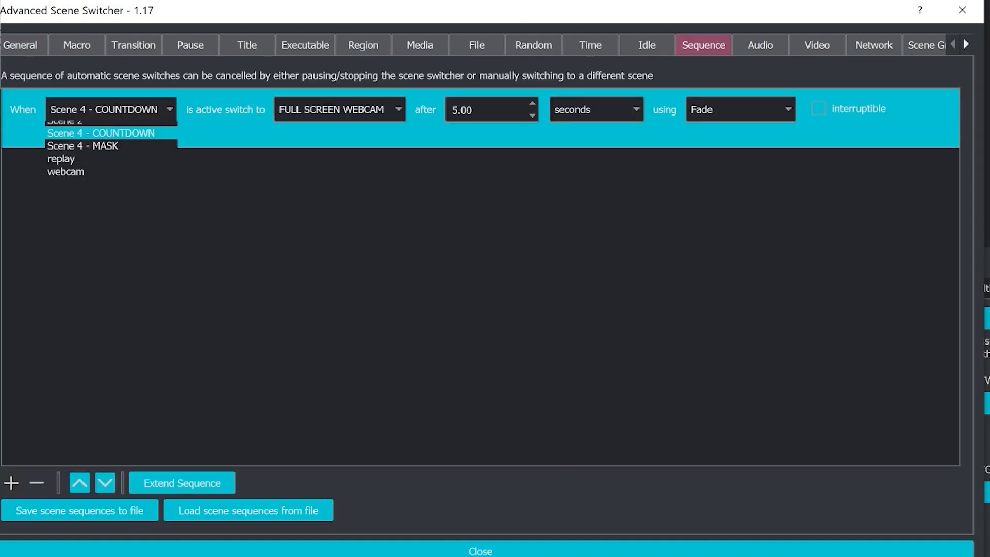
{"action": "left_click", "coordinate": [100, 133]}
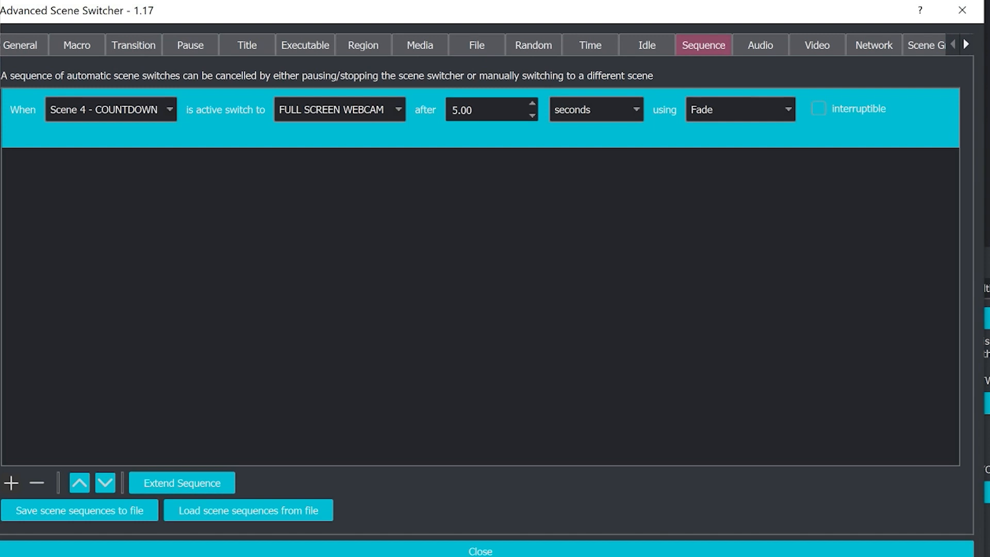
{"action": "mouse_move", "coordinate": [961, 10]}
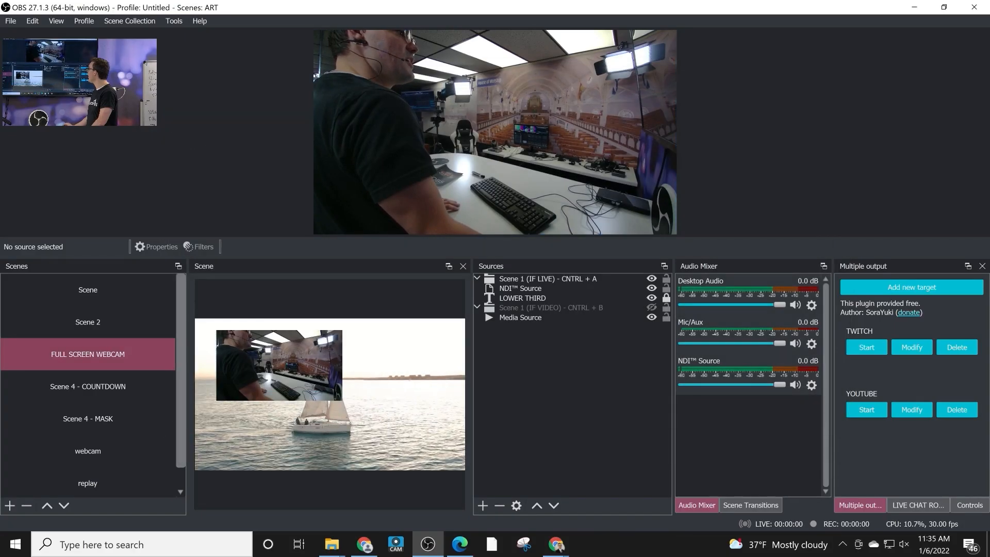
- Switch to Scene 4 - COUNTDOWN and watch it auto-fade to FULL SCREEN WEBCAM
{"action": "left_click", "coordinate": [86, 386]}
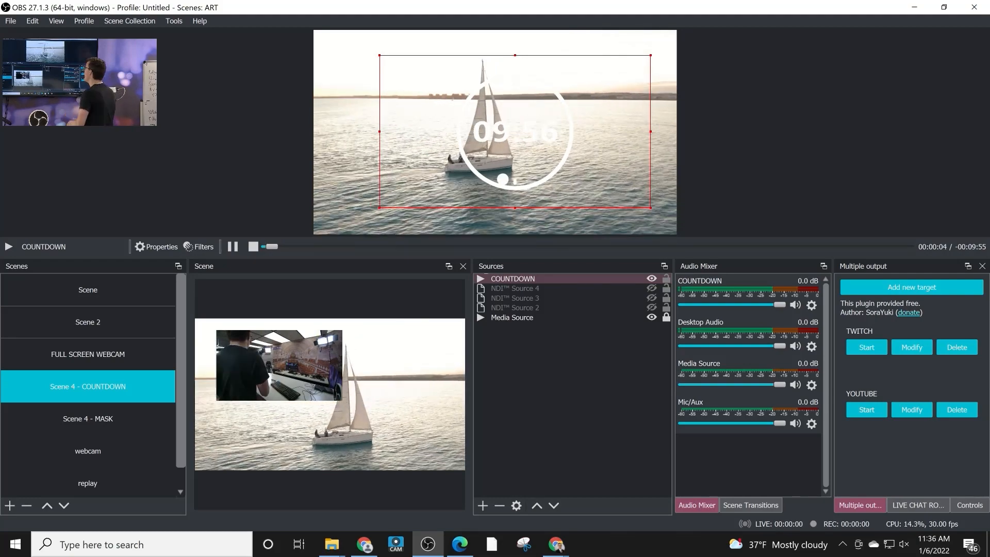
{"action": "left_click", "coordinate": [86, 354]}
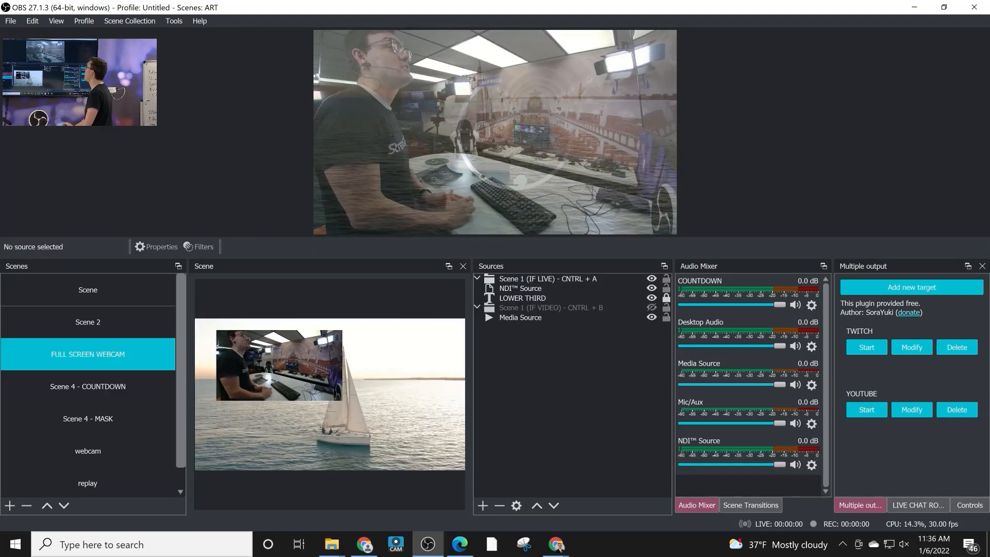
{"action": "left_click", "coordinate": [173, 20]}
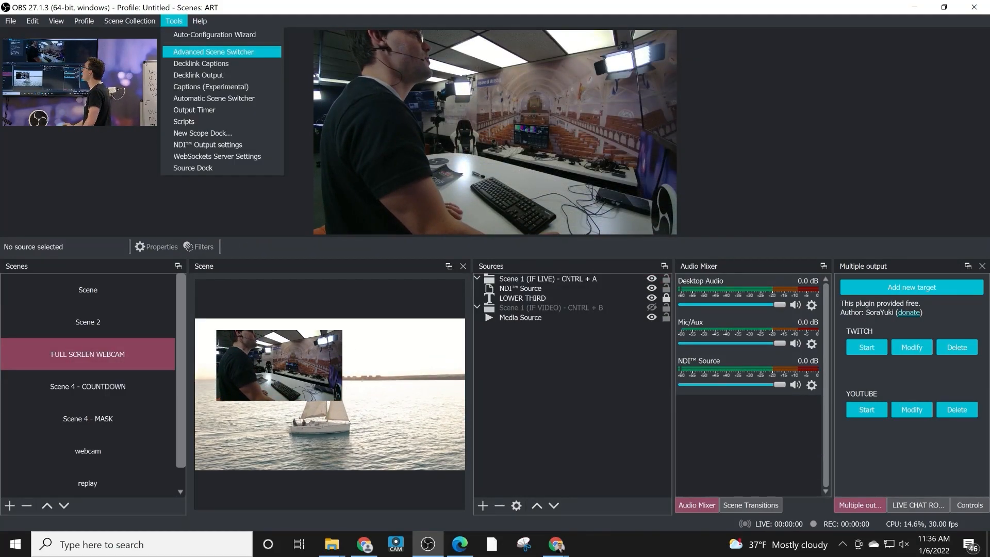
{"action": "mouse_move", "coordinate": [214, 99]}
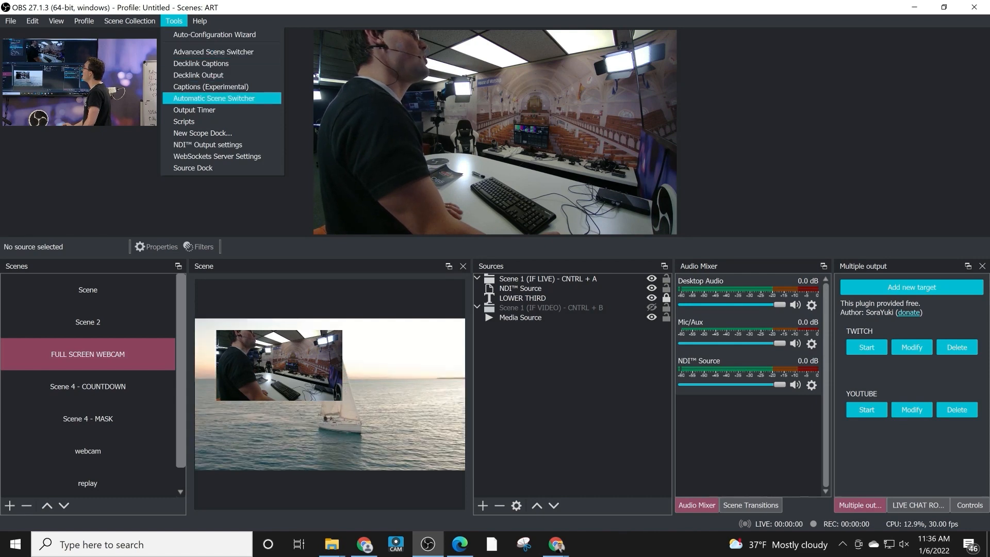
- Add a Desktop window rule in the built-in Automatic Scene Switcher and close it
{"action": "left_click", "coordinate": [213, 98]}
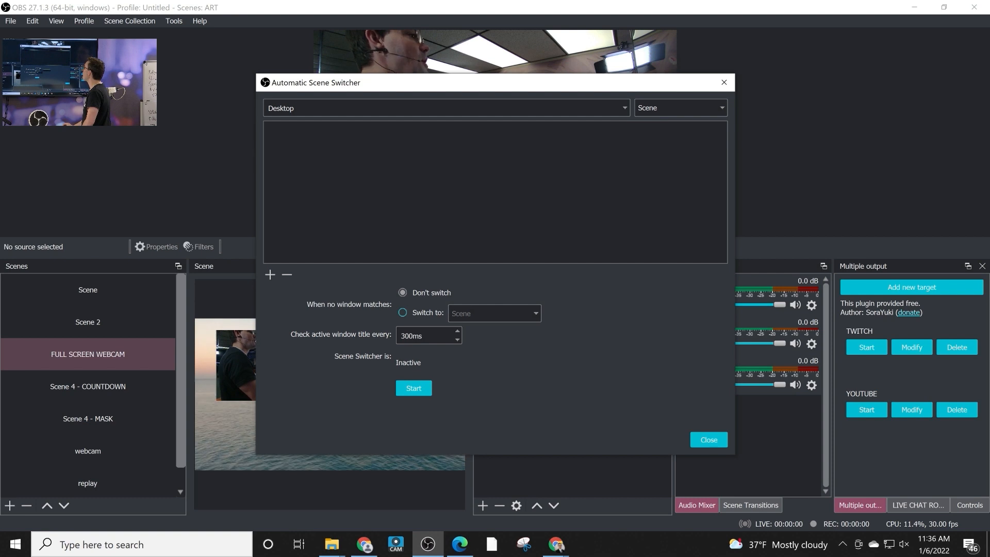
{"action": "left_click", "coordinate": [679, 107]}
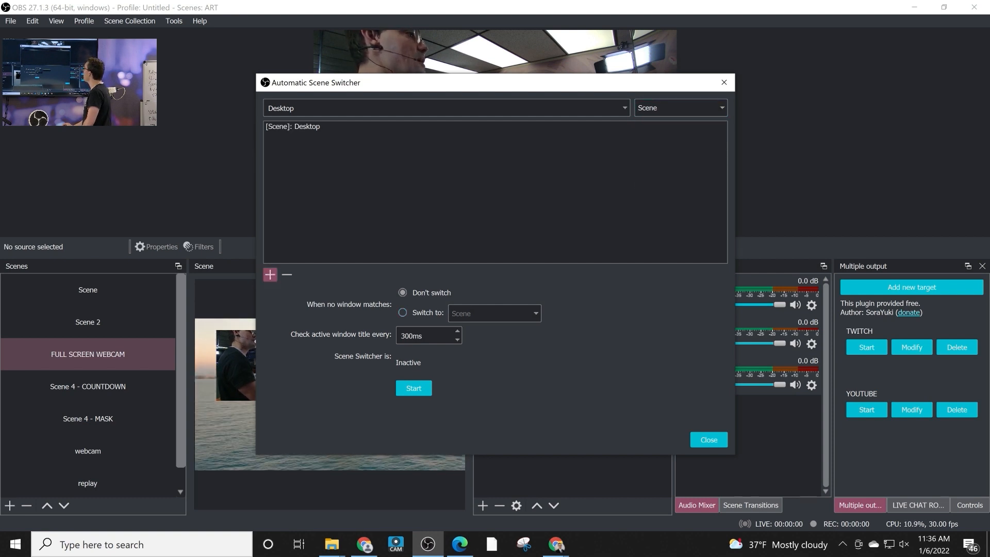
{"action": "left_click", "coordinate": [707, 439]}
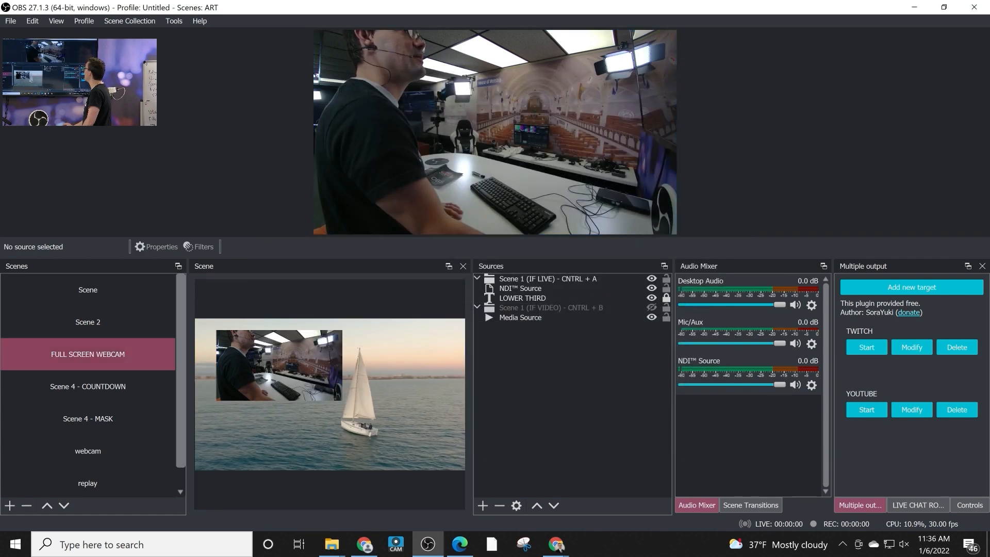
- Reopen the Advanced Scene Switcher and stop it so it becomes inactive
{"action": "left_click", "coordinate": [173, 21]}
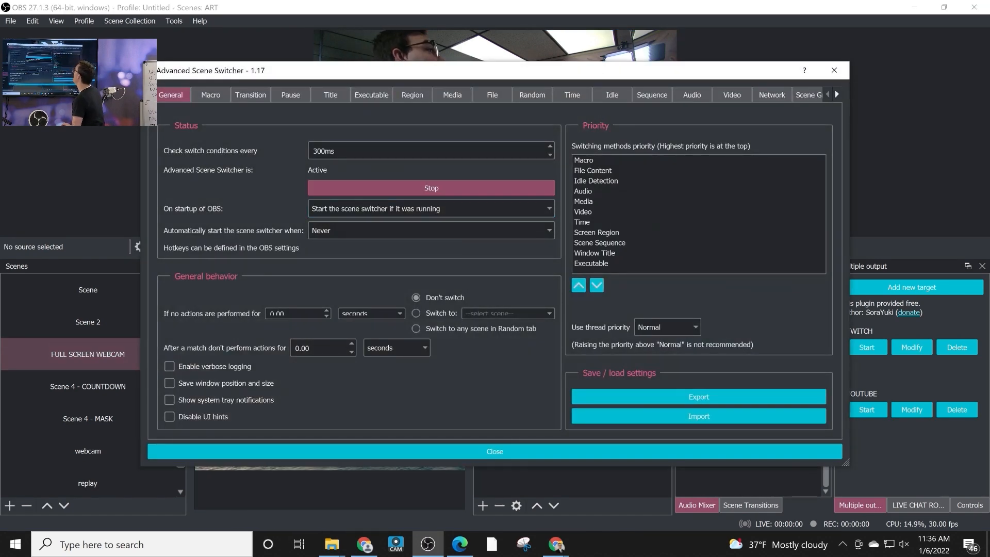
{"action": "left_click", "coordinate": [431, 188]}
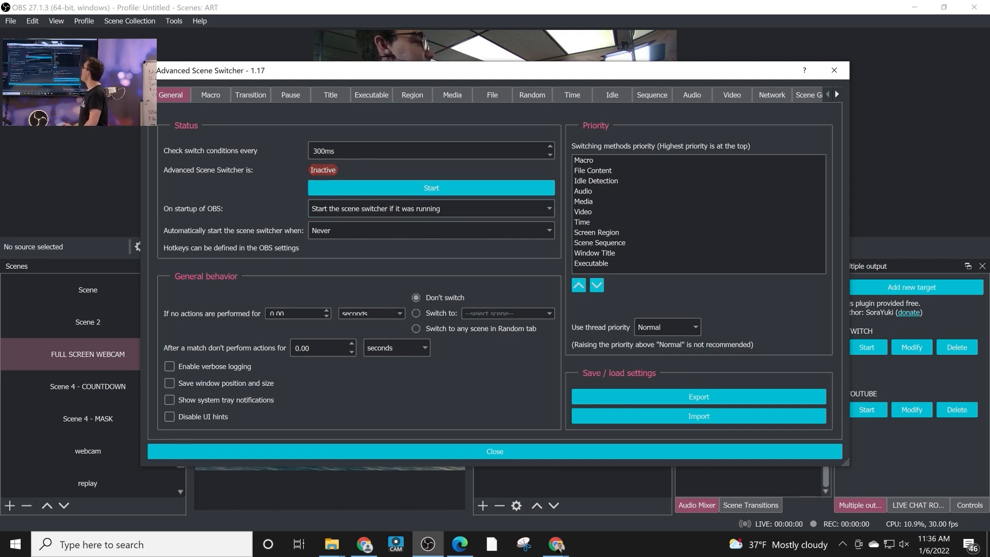
- Browse the Transition, Macro, Time and Audio switching pages
{"action": "left_click", "coordinate": [249, 95]}
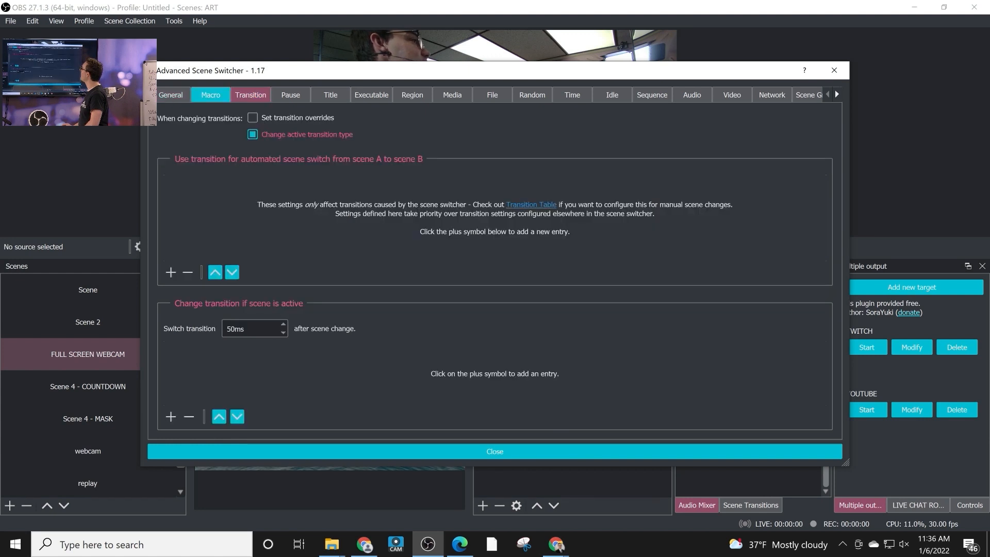
{"action": "left_click", "coordinate": [211, 95]}
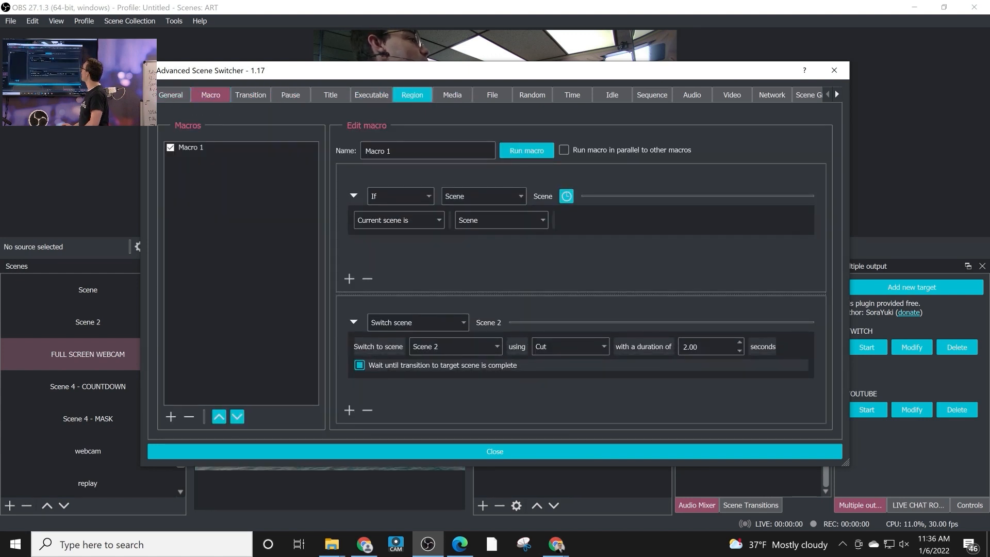
{"action": "left_click", "coordinate": [570, 95]}
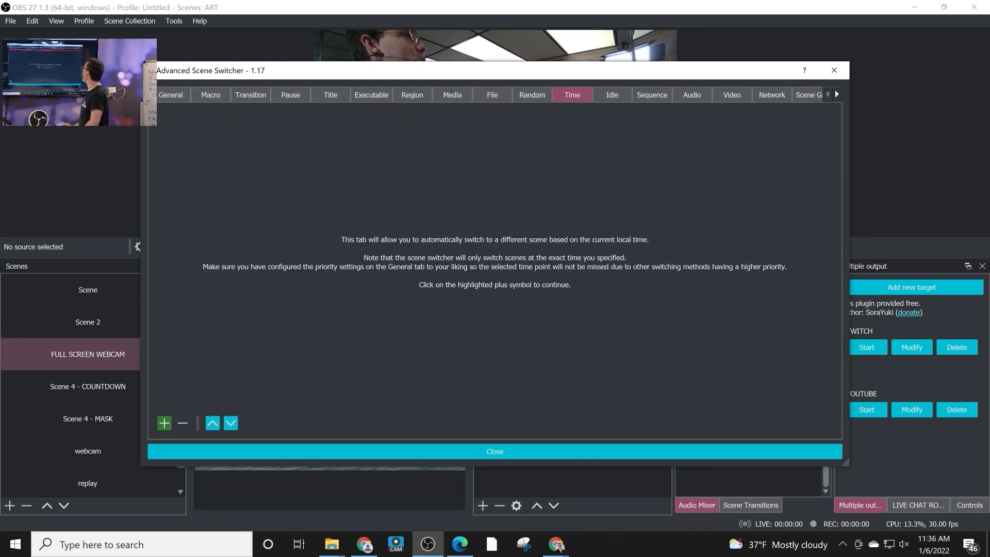
{"action": "left_click", "coordinate": [691, 95]}
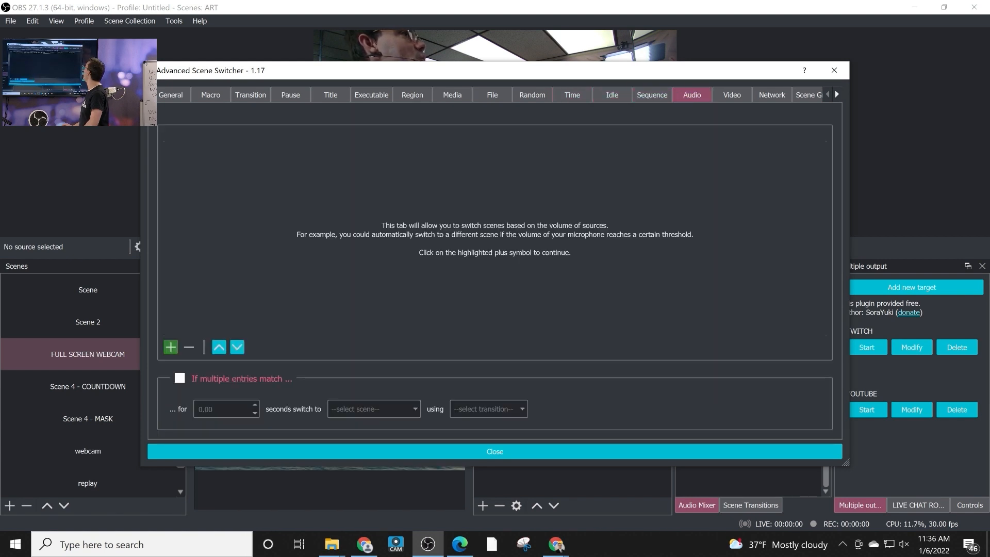